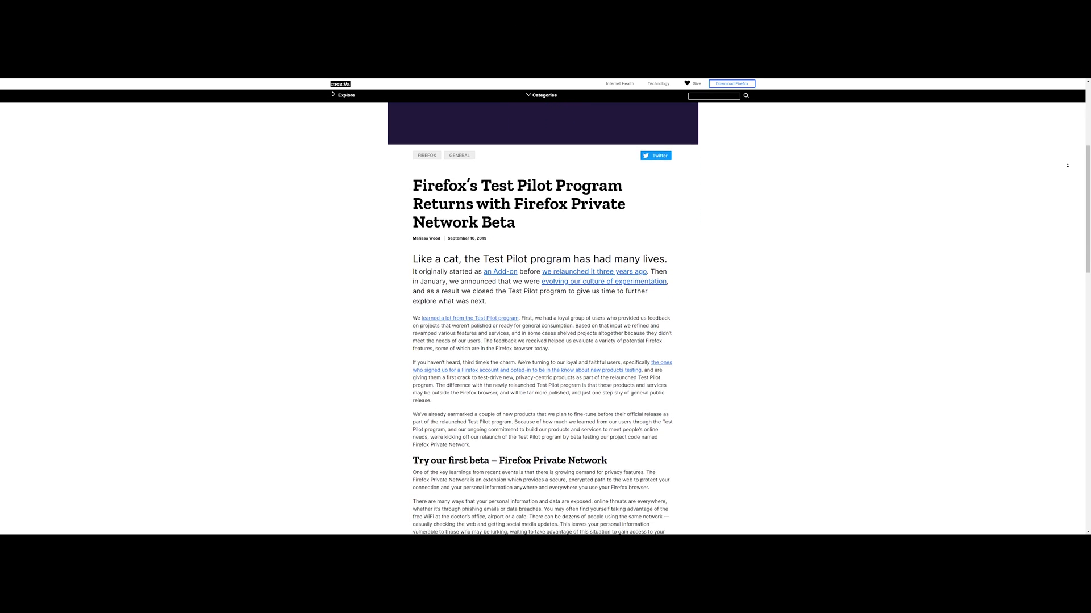
Scroll the Test Pilot blog post to the 'Try our first beta – Firefox Private Network' banner
scroll(down, 3)
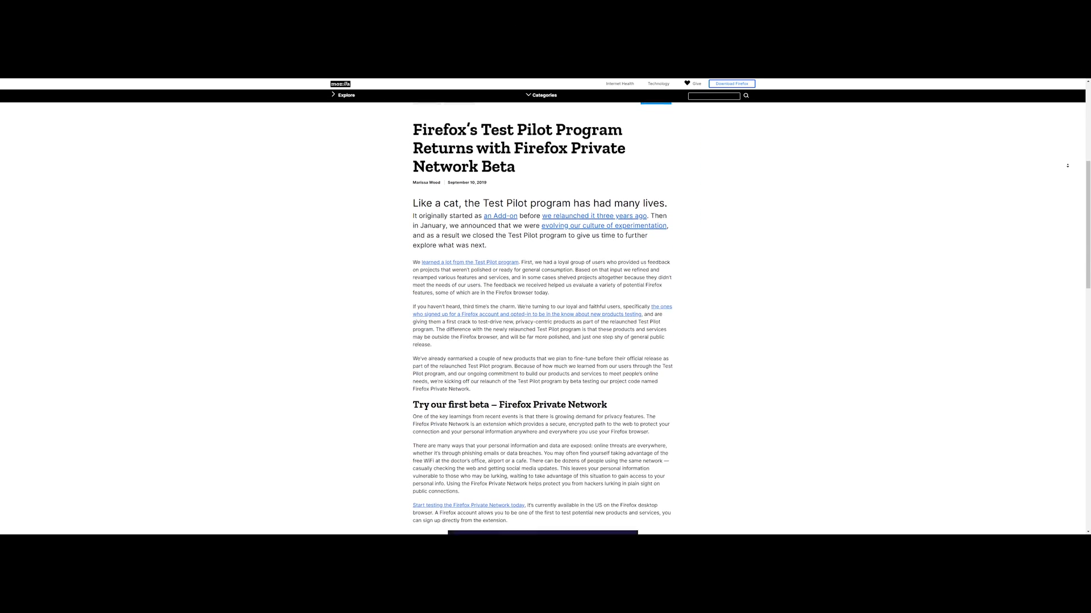
scroll(down, 3)
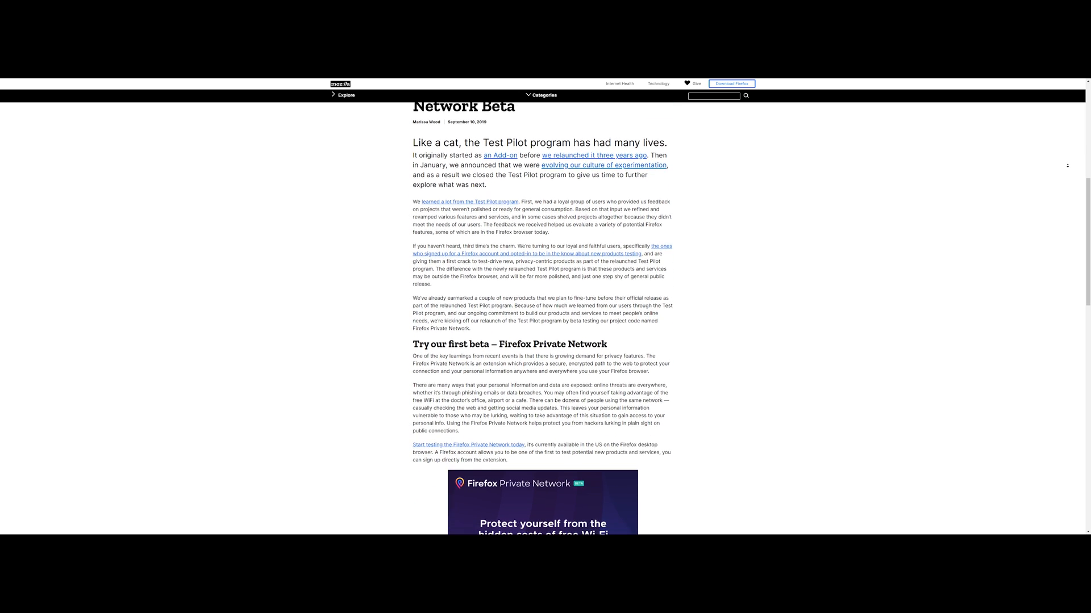
scroll(down, 3)
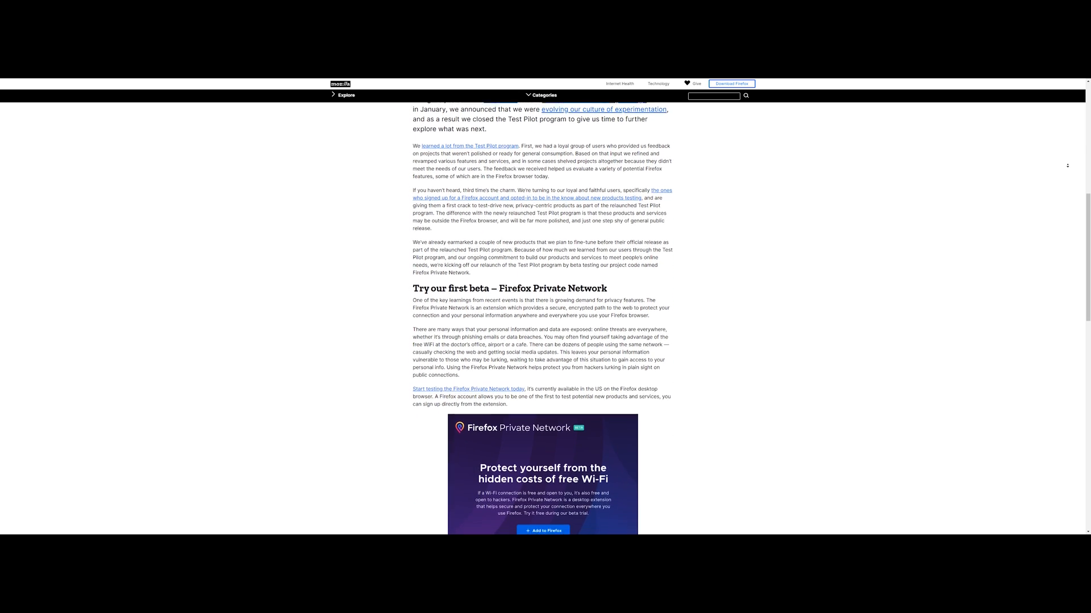
scroll(down, 3)
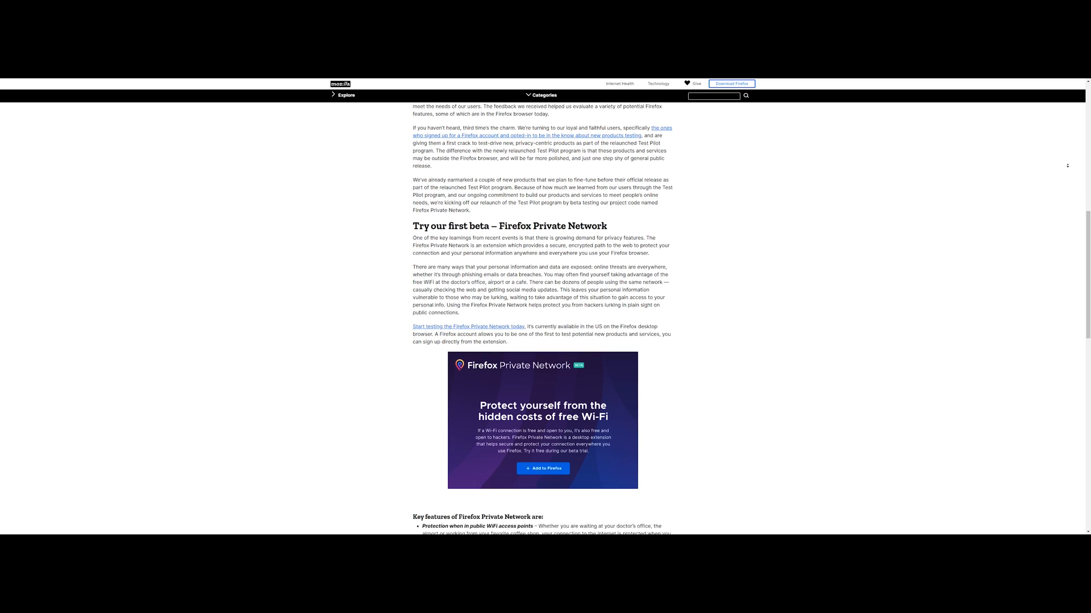
scroll(down, 3)
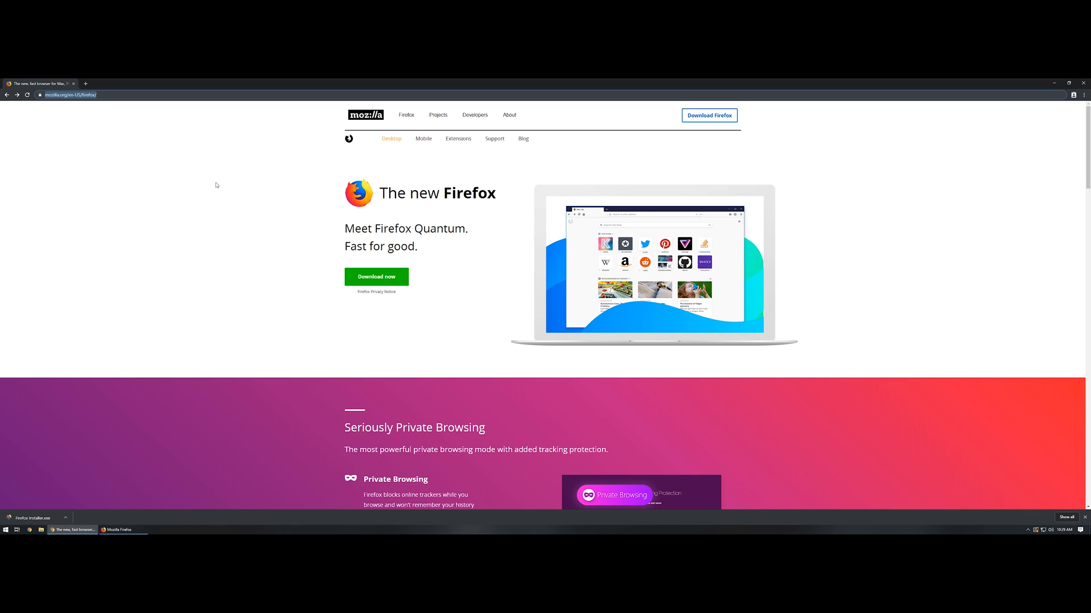
mouse_move(378, 309)
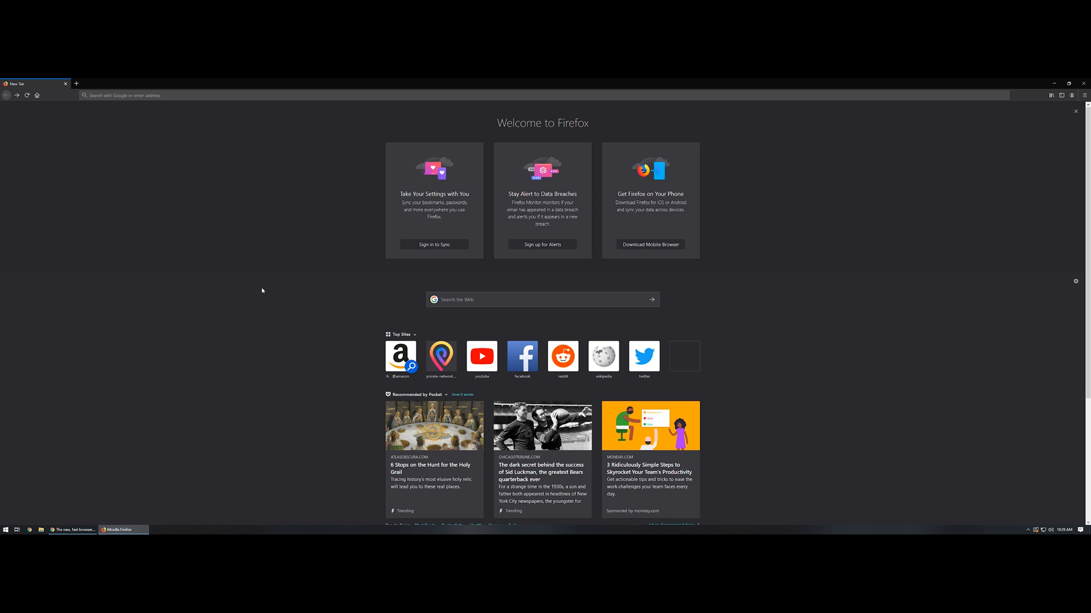
mouse_move(804, 284)
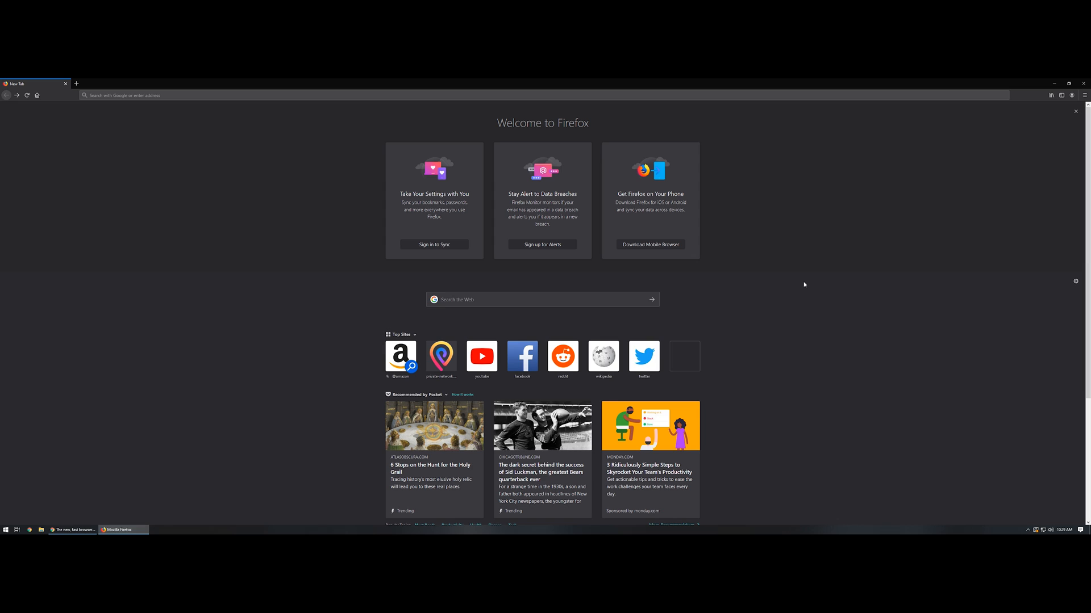
mouse_move(823, 263)
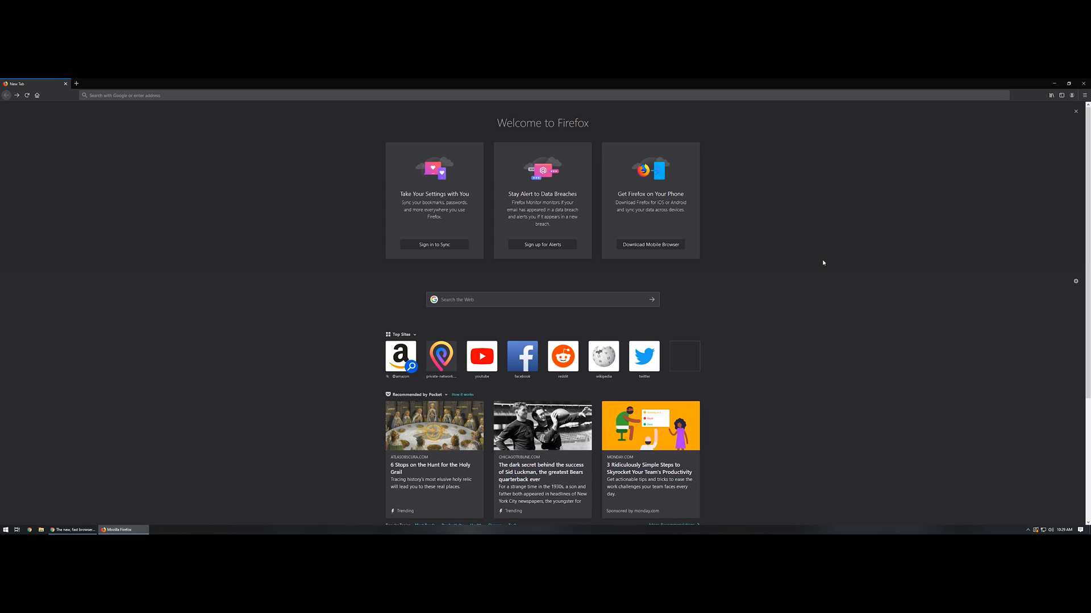
mouse_move(1000, 146)
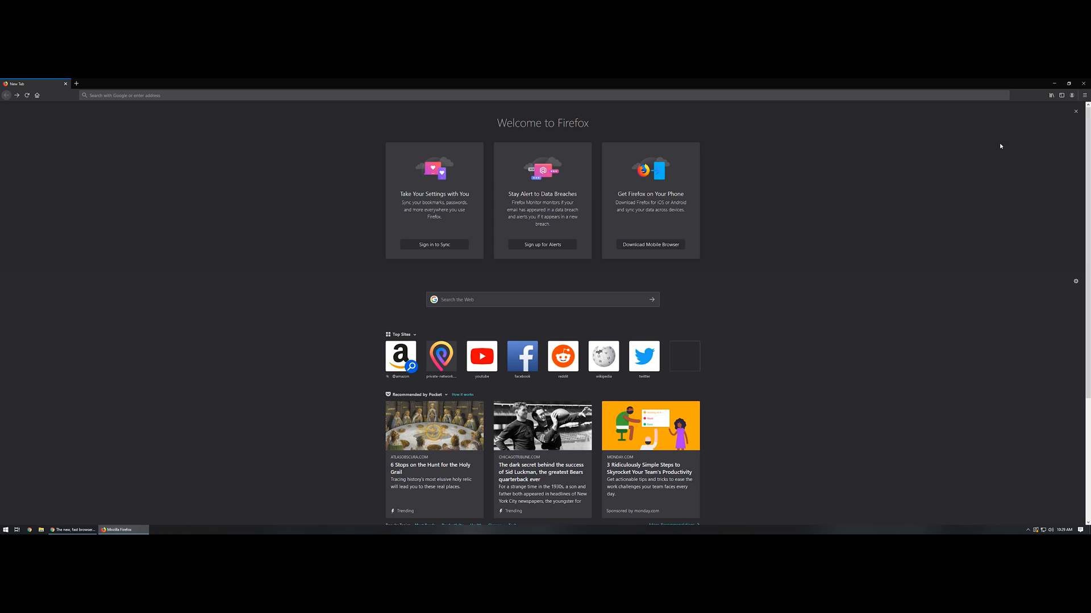
Launch the freshly installed Firefox to reach the Welcome to Firefox tab
click(1083, 96)
text(private)
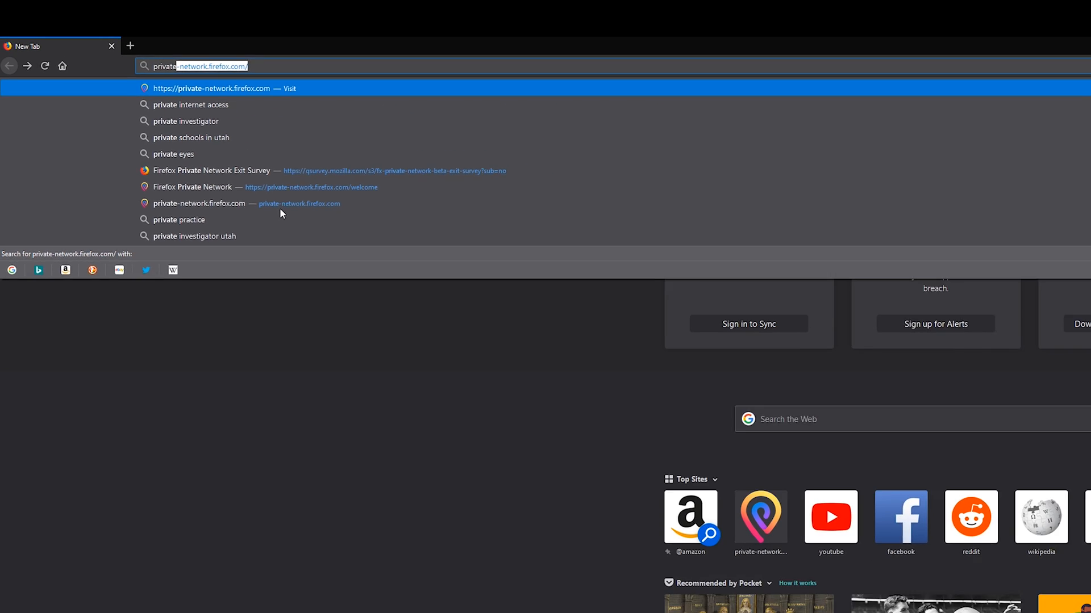
Pick the private-network.firefox.com suggestion from the address bar
click(212, 88)
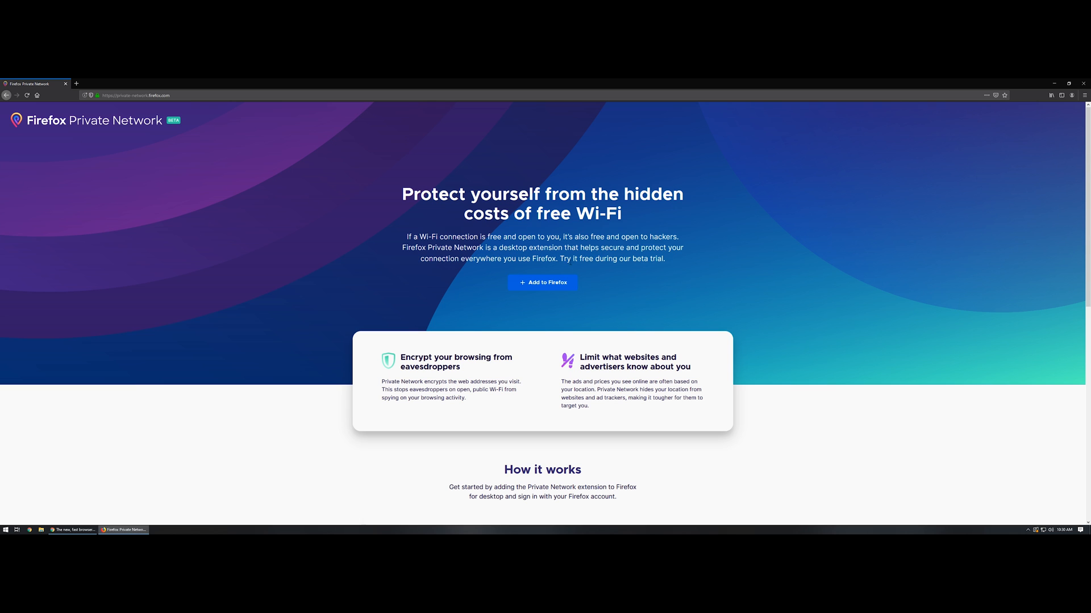
mouse_move(542, 283)
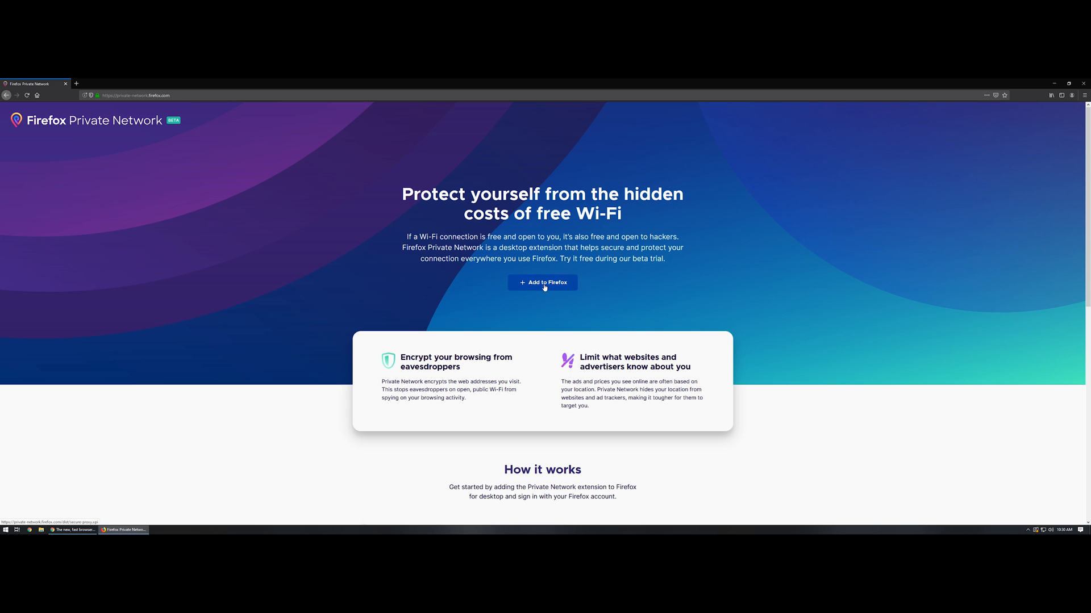
Add the Private Network extension, approve its permissions, and dismiss the added notice
click(542, 282)
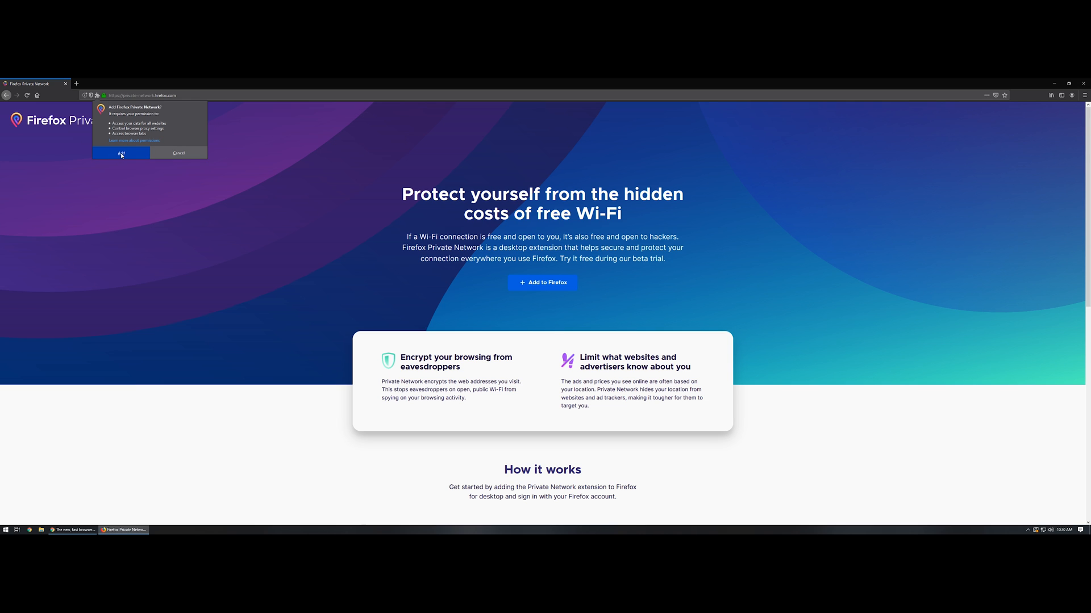
click(120, 153)
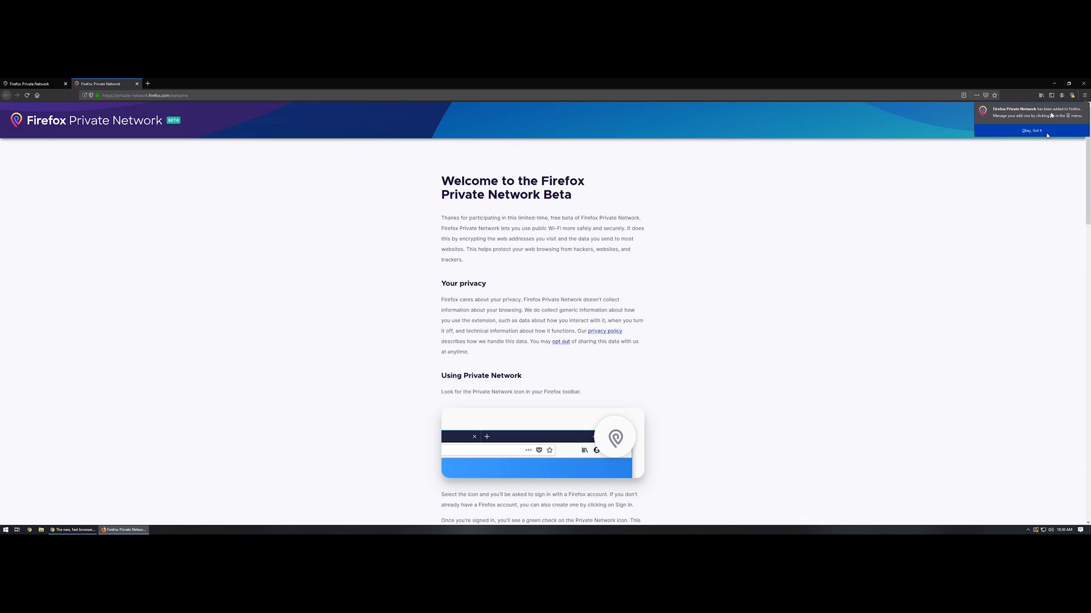
click(1031, 130)
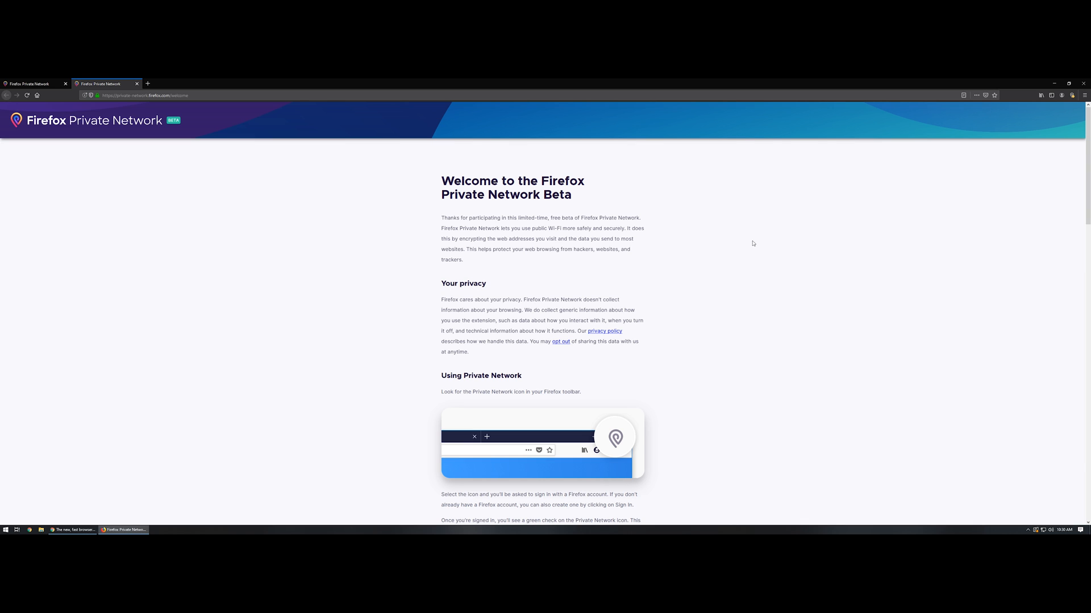
Choose Sign in from the Private Network toolbar popup
click(1069, 95)
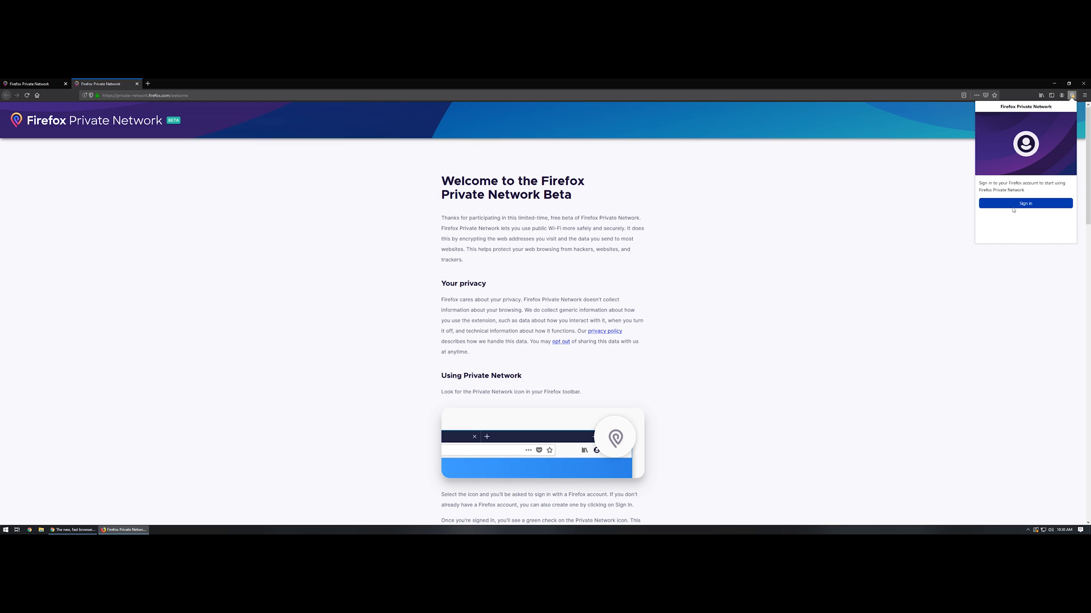
click(829, 208)
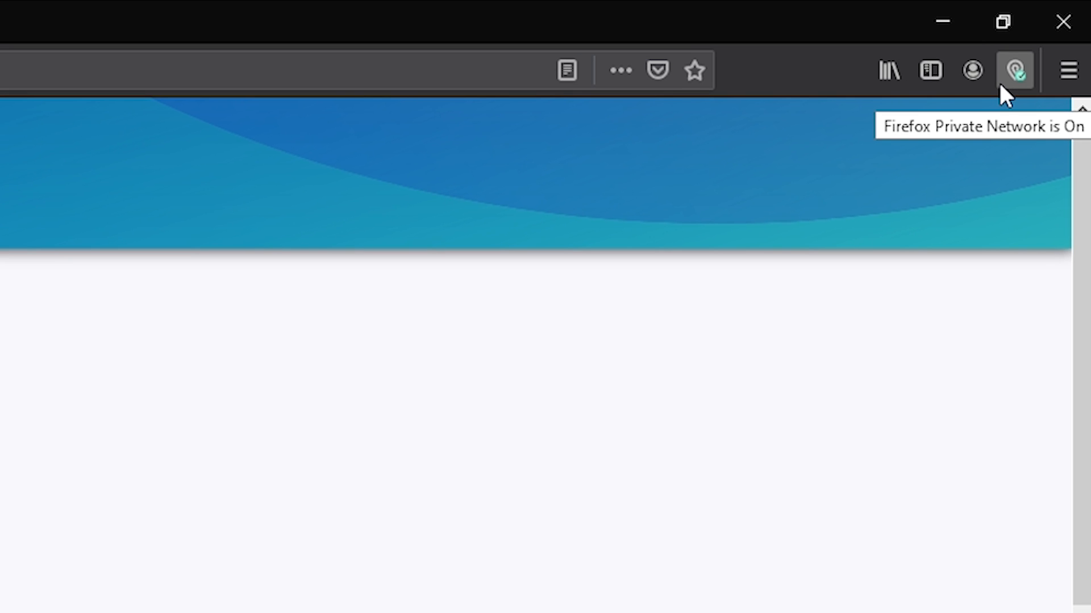
Open the Private Network toolbar popup showing the secure connection toggled ON
click(1014, 69)
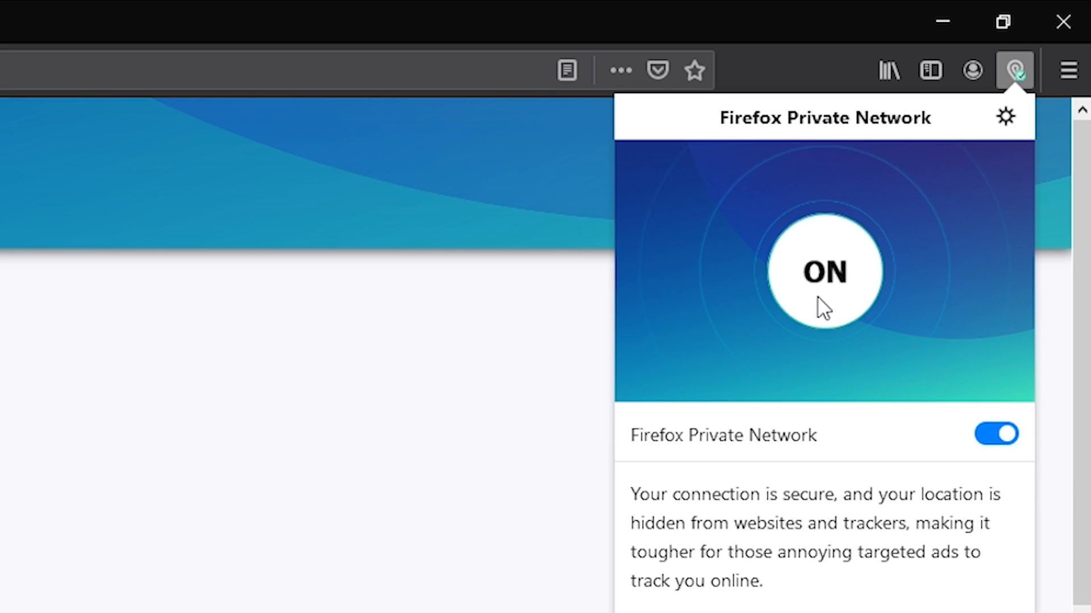
mouse_move(1034, 497)
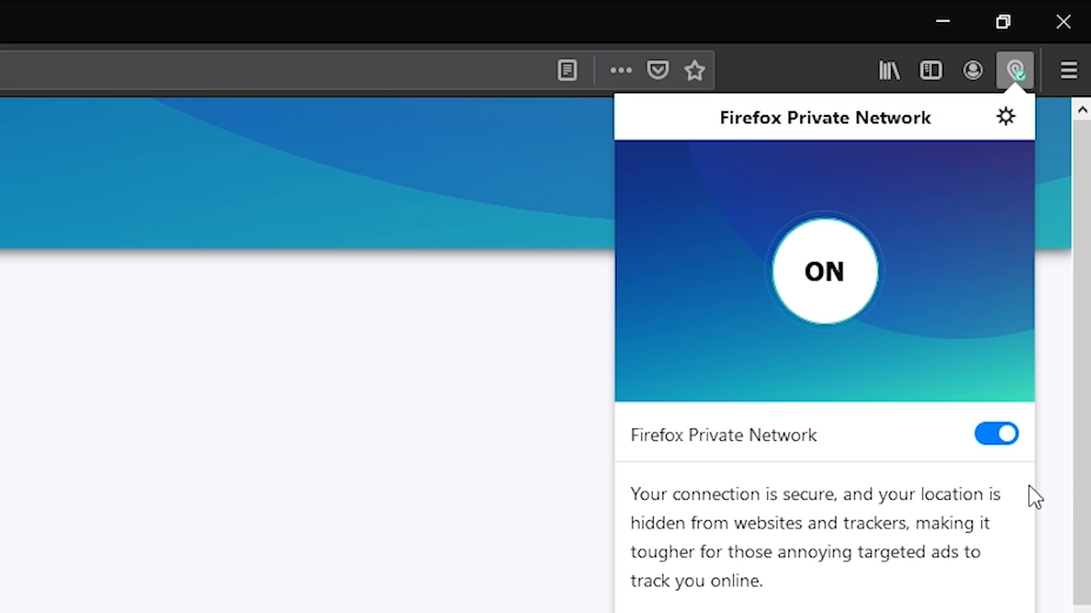